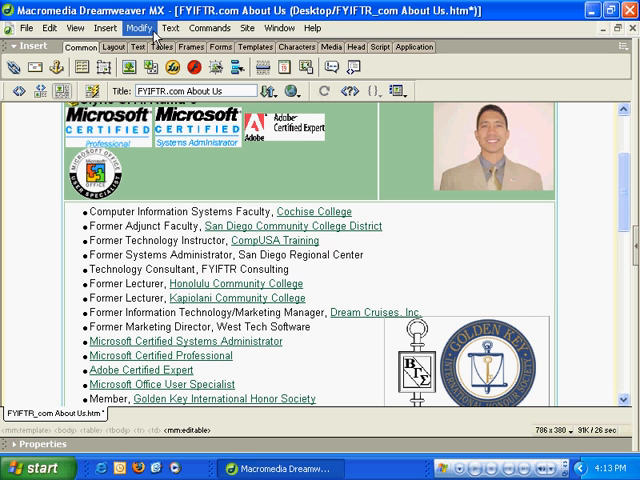
Start a new CSS rule redefining the body tag, defined in a new style sheet file
click(170, 28)
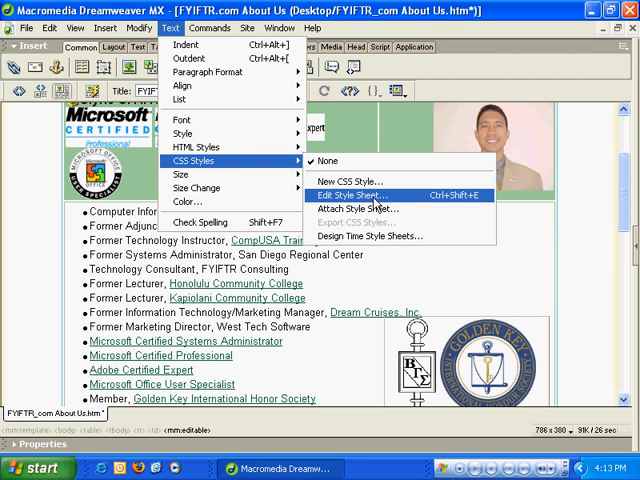
click(340, 196)
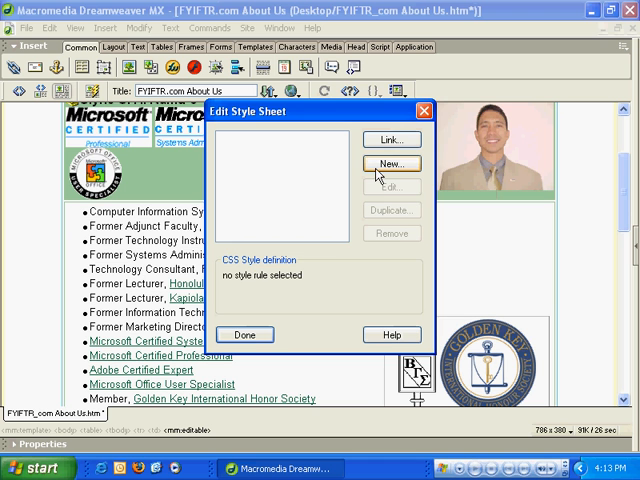
click(392, 164)
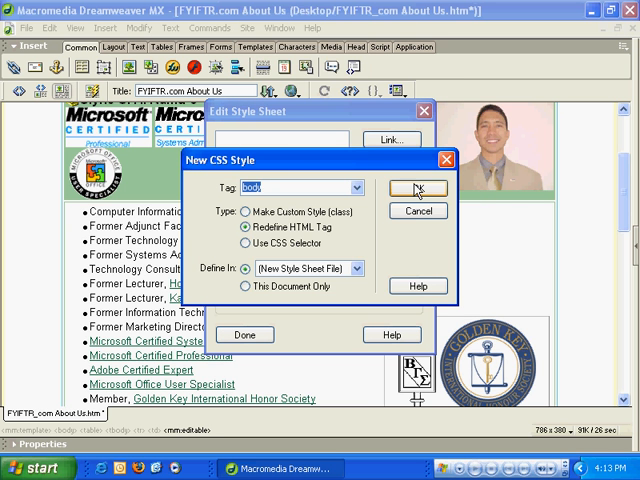
click(416, 188)
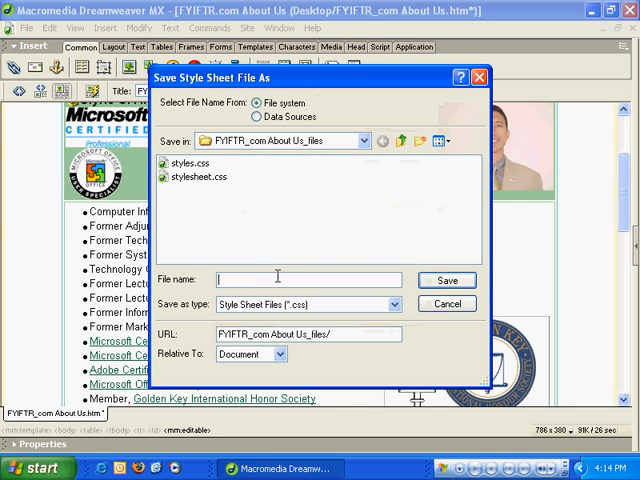
Save the new style sheet file as stylesheet1.css
text(styleshee)
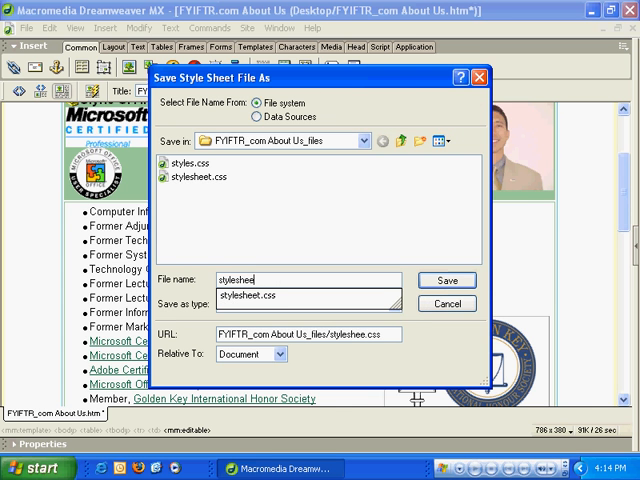
click(446, 280)
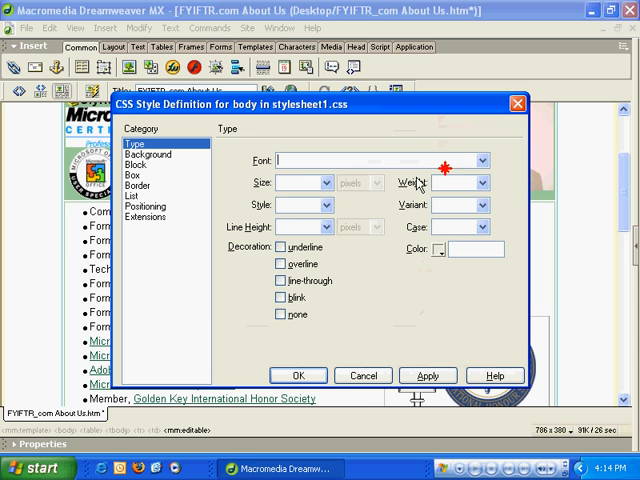
Set the body text size to 14 pixels and close the style dialogs
click(328, 182)
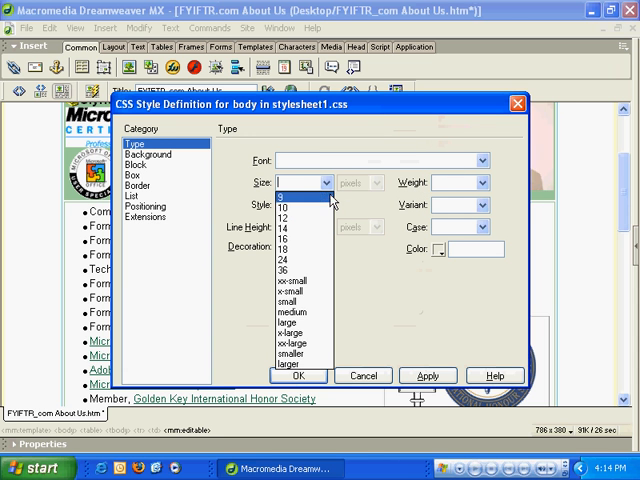
click(436, 248)
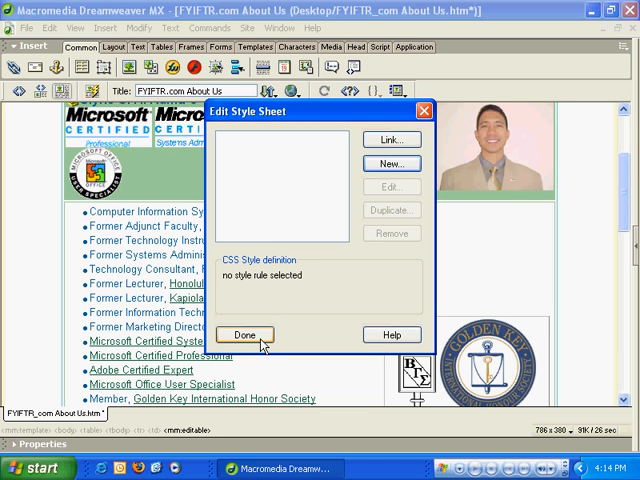
click(244, 334)
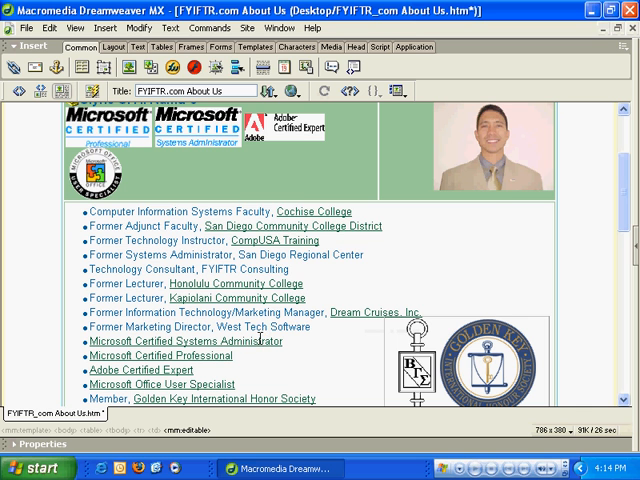
Edit the body rule in stylesheet1.css to colour #993333 and save it
click(170, 28)
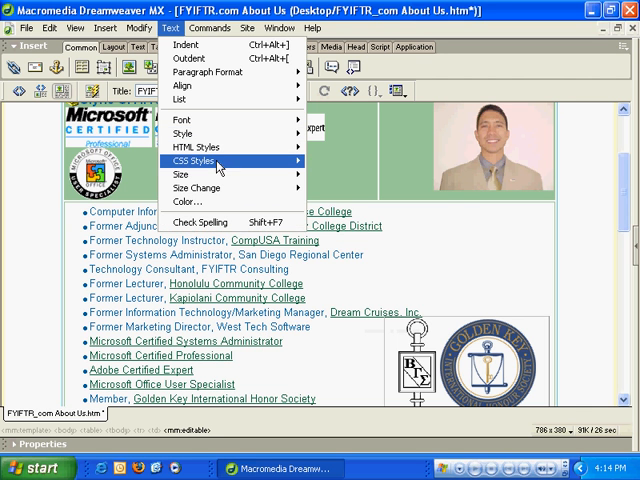
click(192, 160)
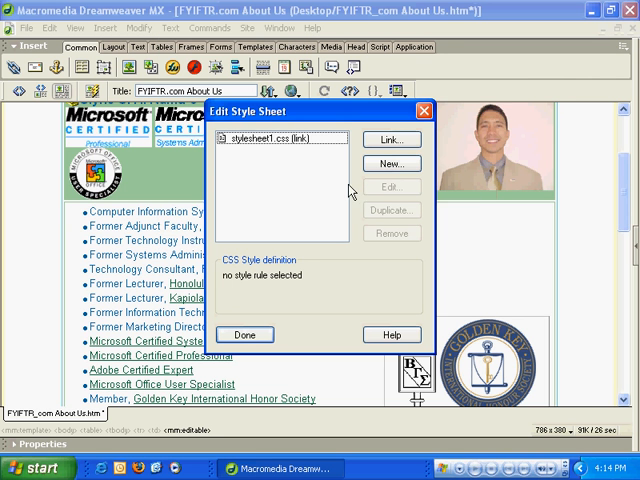
click(284, 138)
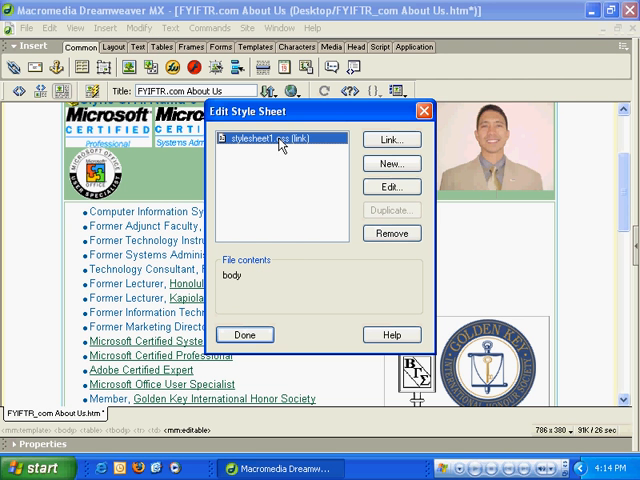
click(390, 186)
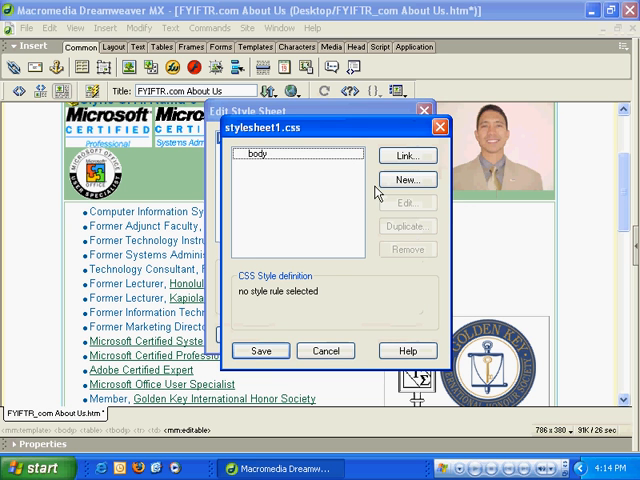
click(258, 154)
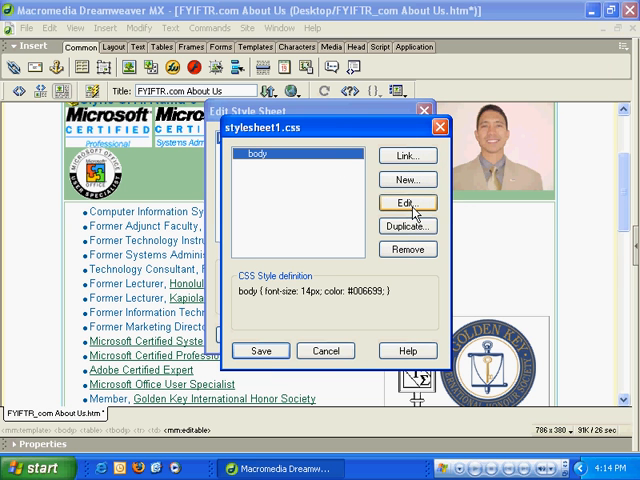
click(408, 204)
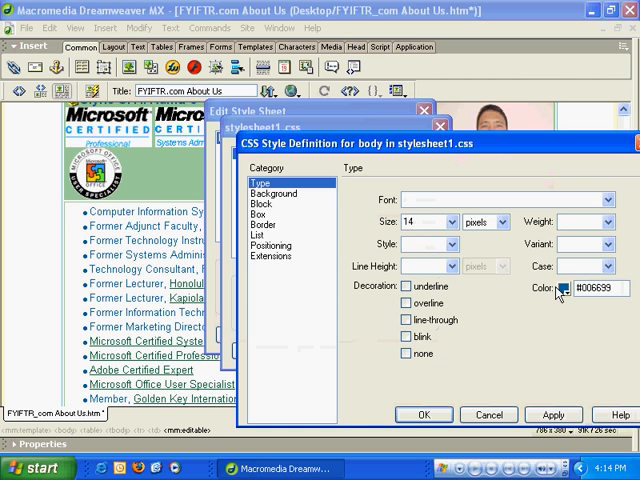
click(564, 288)
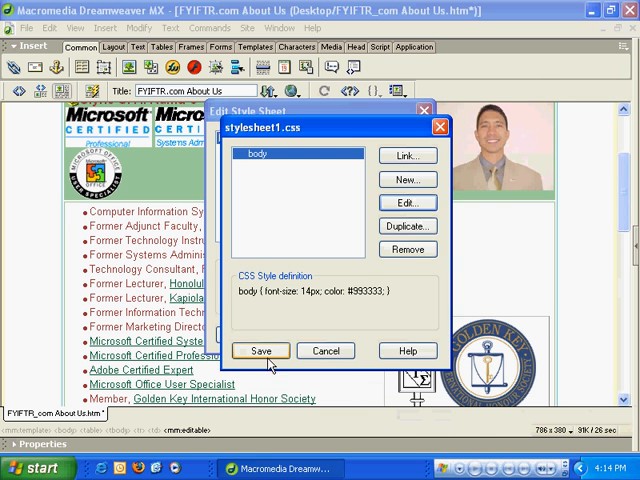
click(260, 350)
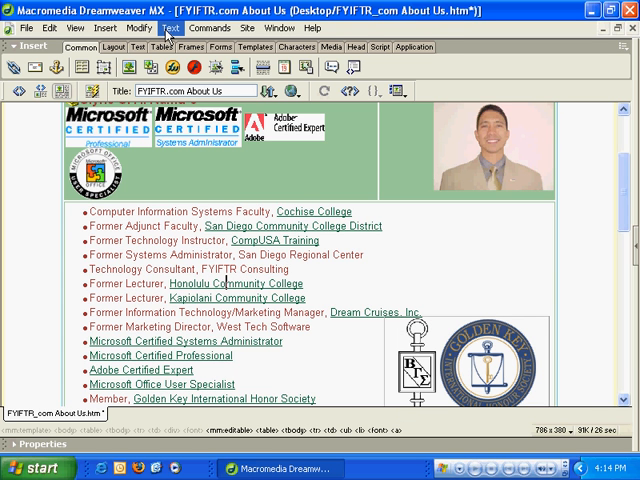
Add an a:hover selector rule to stylesheet1.css with link hover colour #000066
click(170, 28)
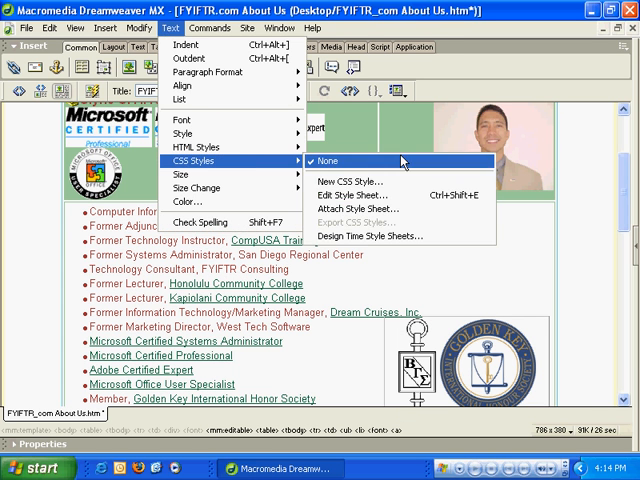
click(348, 194)
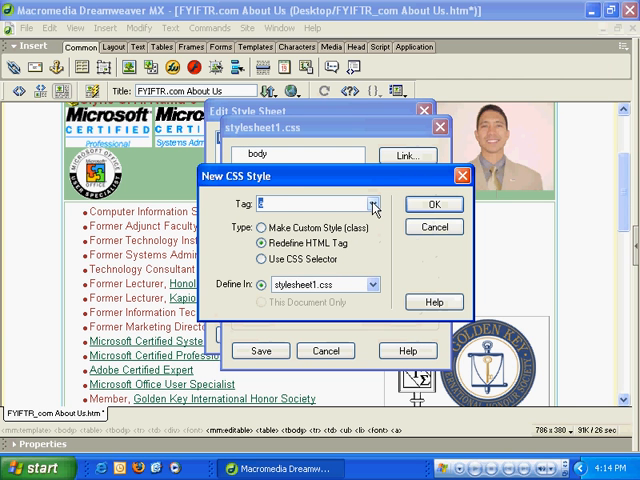
click(262, 258)
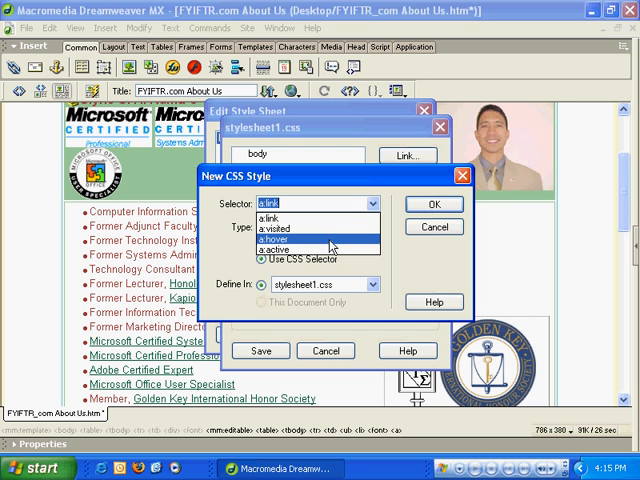
click(434, 204)
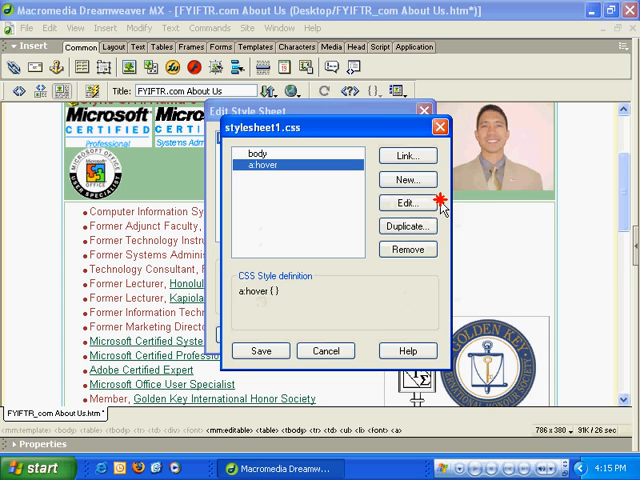
click(408, 204)
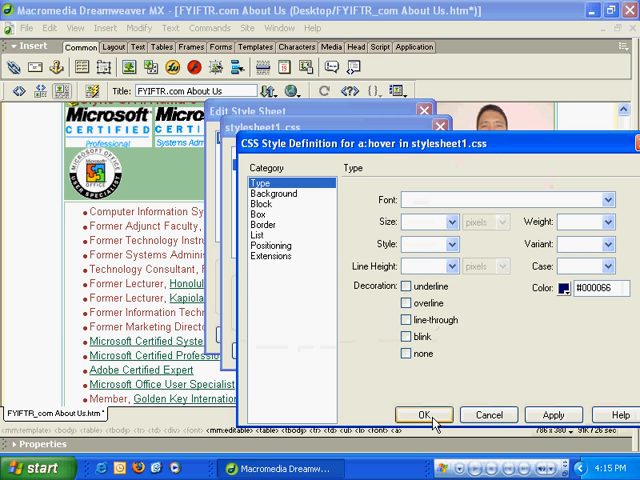
click(424, 414)
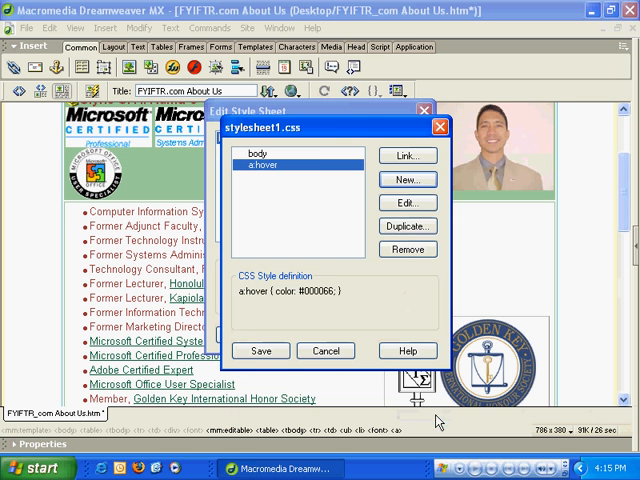
Save and close stylesheet1.css, then start attaching an external style sheet to the page
click(260, 350)
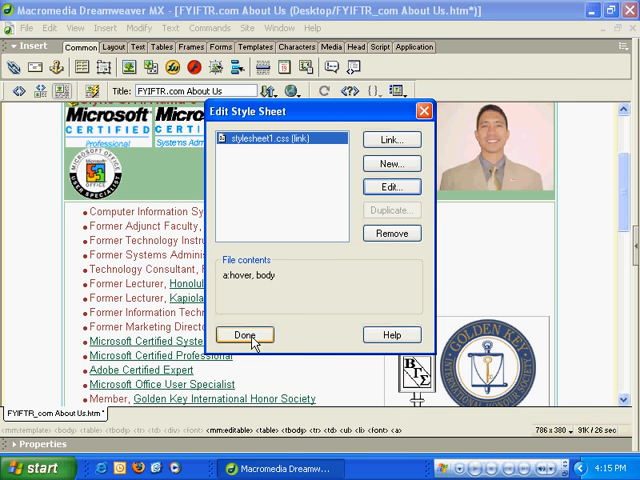
click(16, 28)
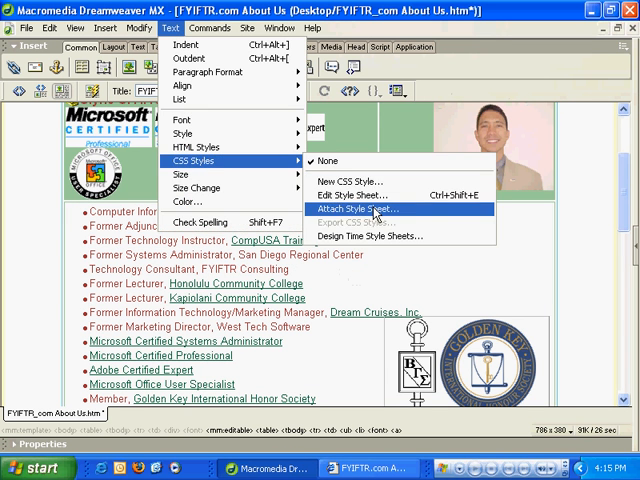
click(356, 208)
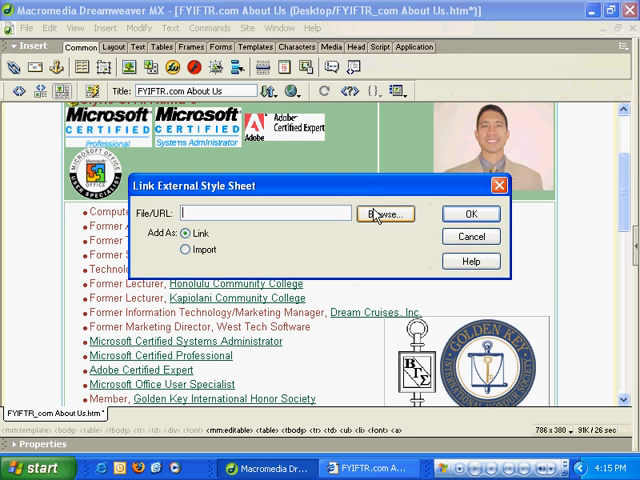